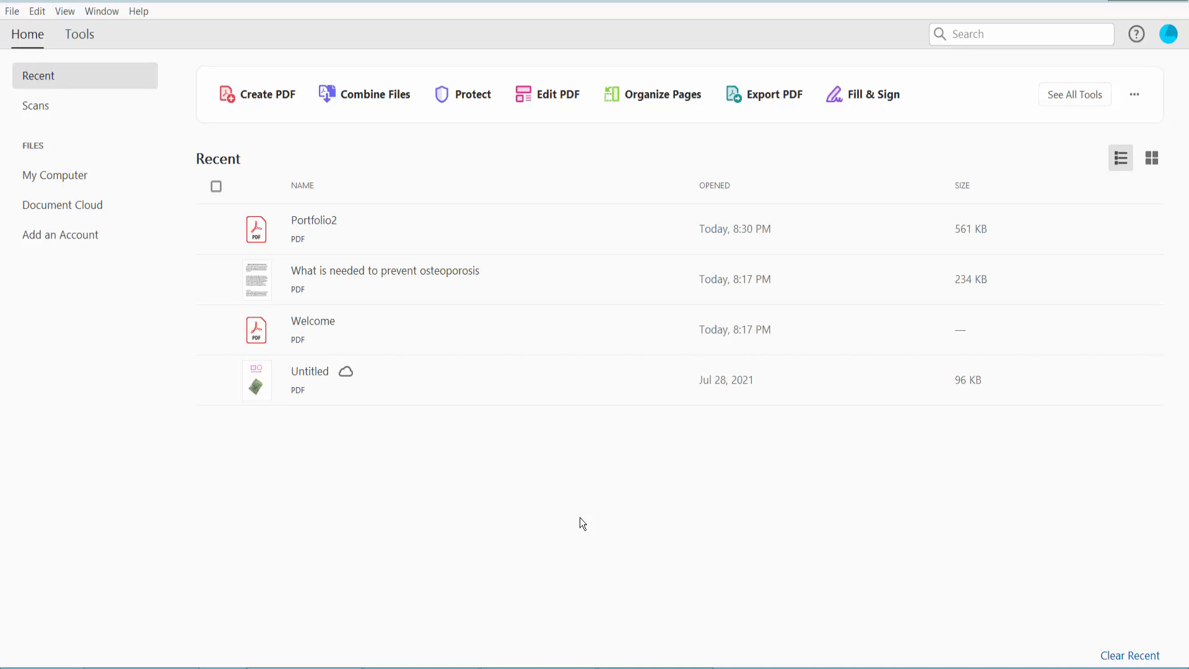
mouse_move(619, 168)
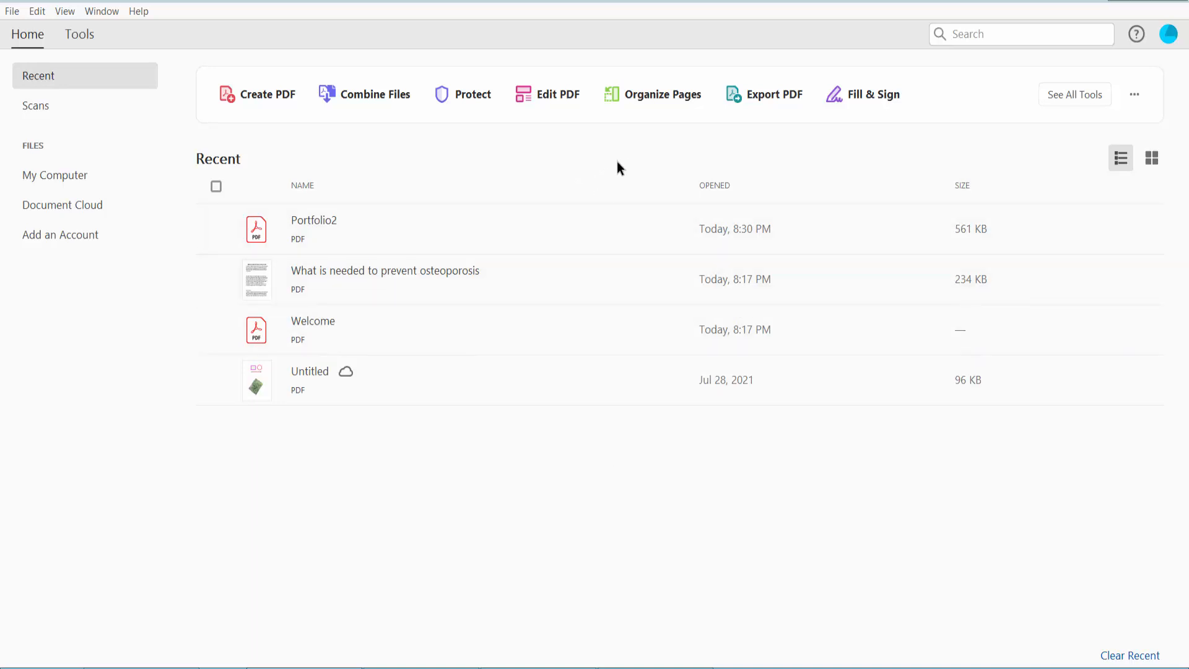
mouse_move(590, 180)
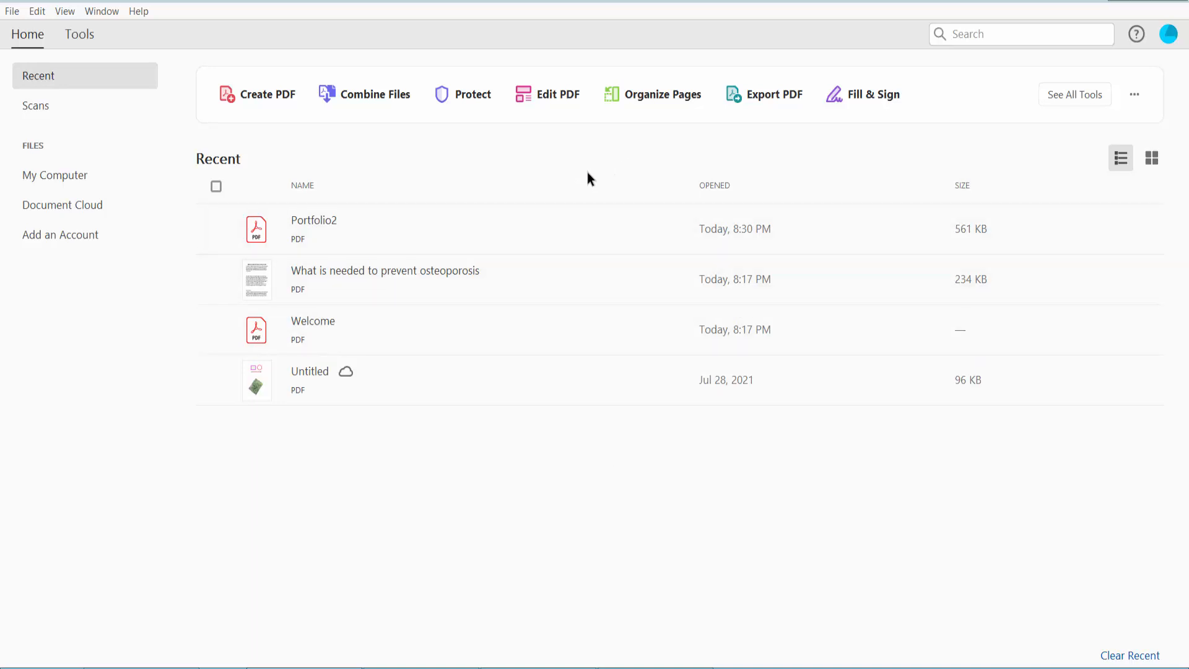
mouse_move(110, 74)
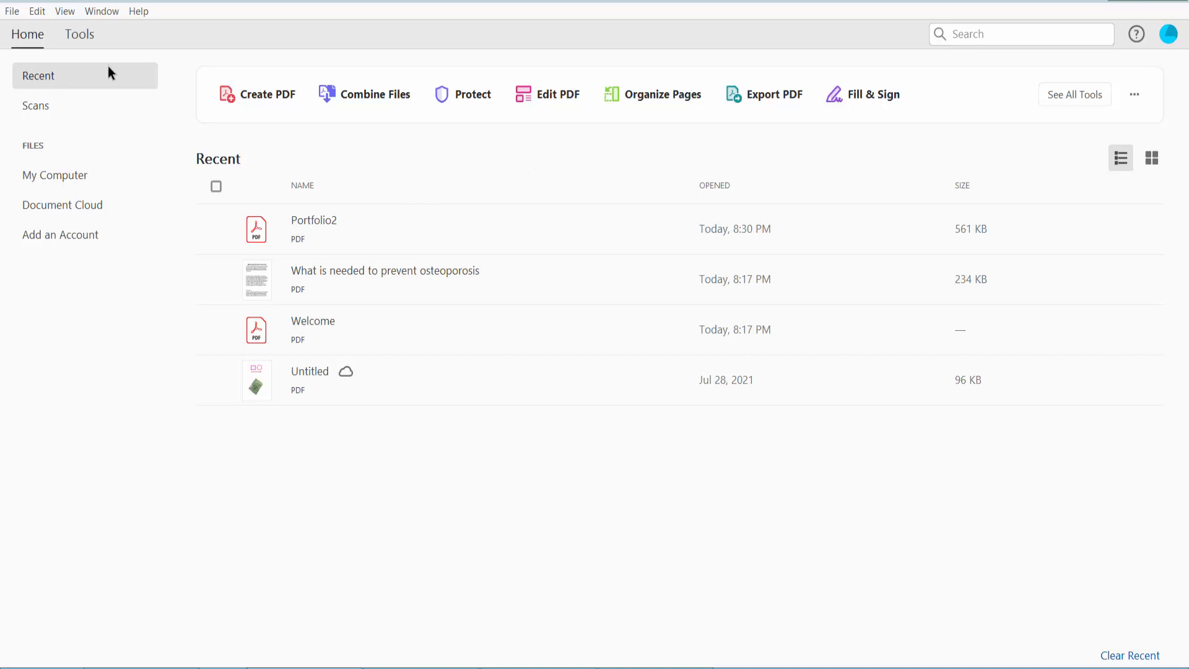
Show the File > Create submenu listing PDF from File and PDF Portfolio
click(11, 11)
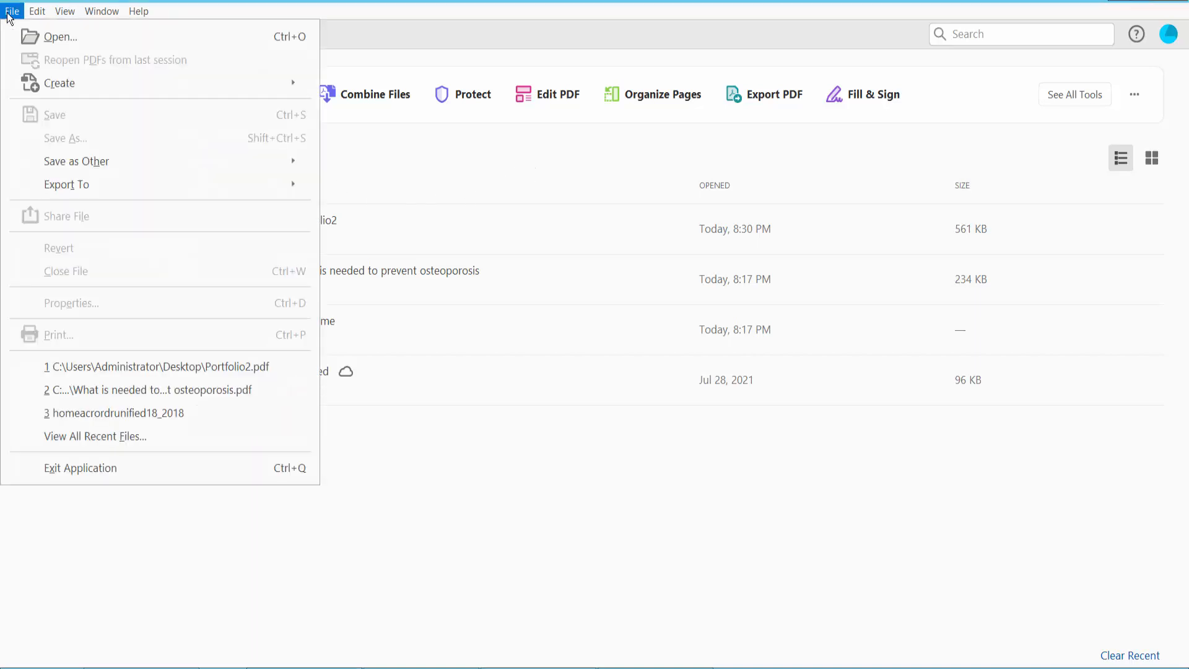
click(60, 82)
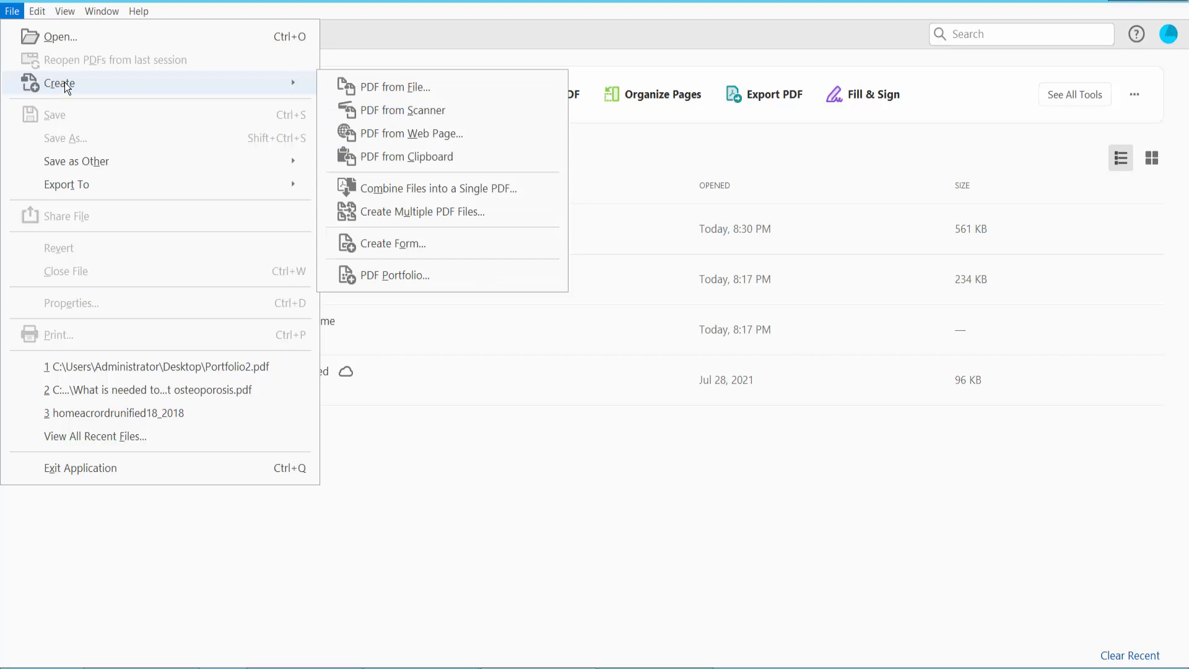
mouse_move(394, 275)
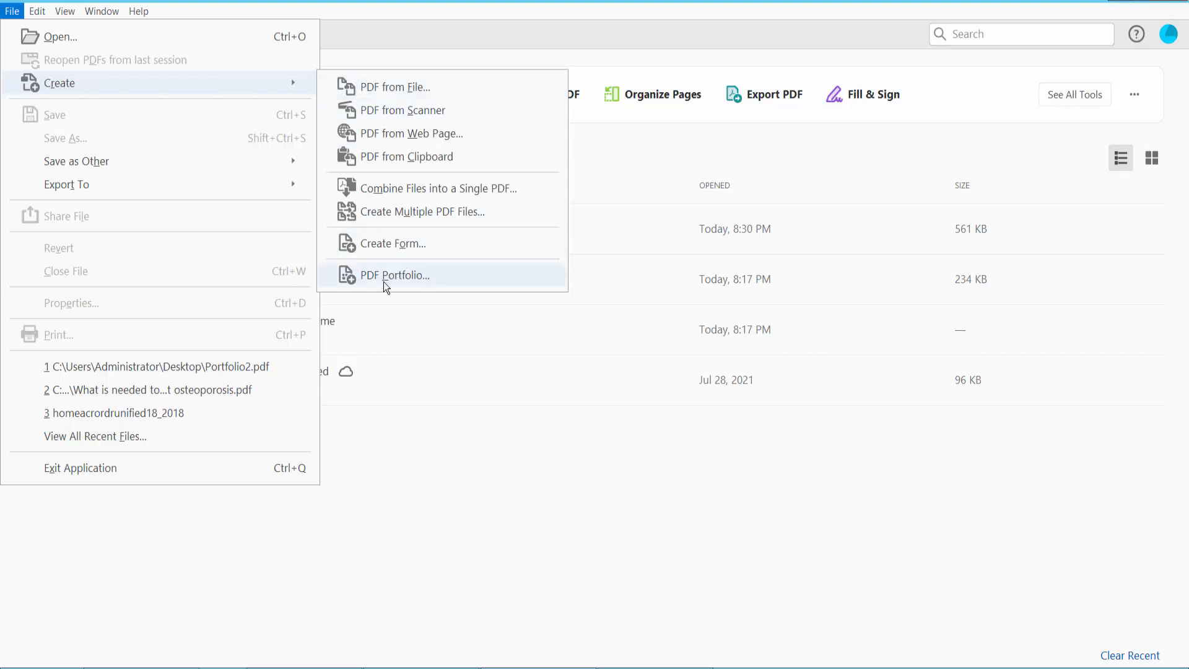
mouse_move(395, 283)
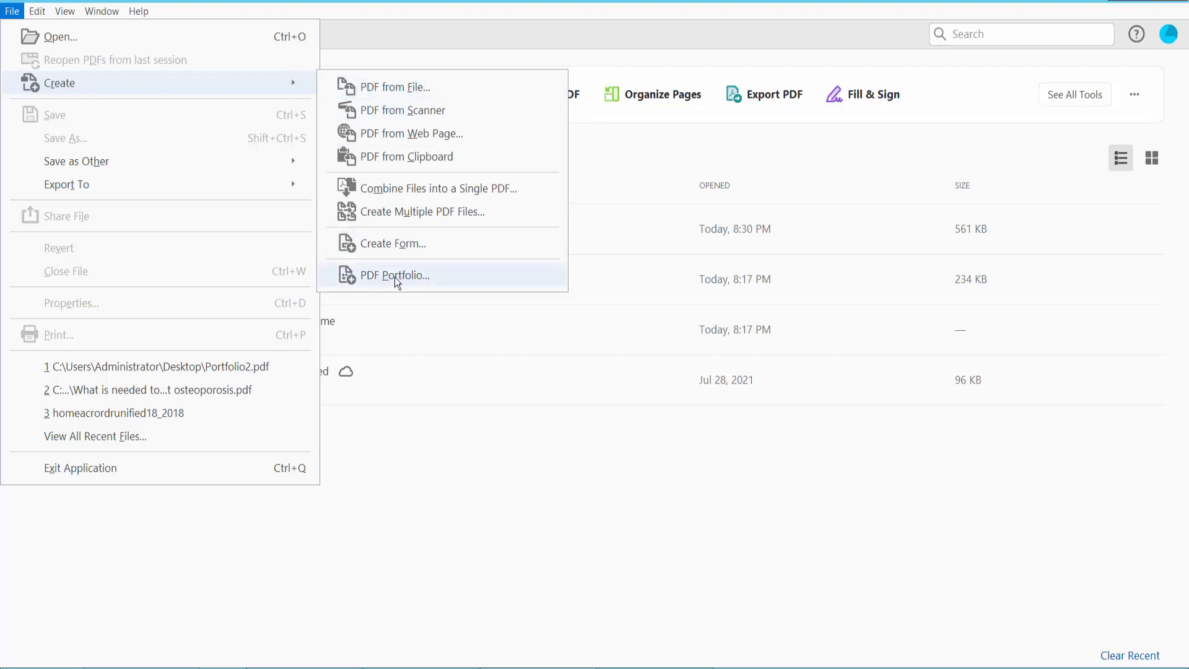
Start a PDF Portfolio and add PDF File, Form and the osteoporosis PDF
click(395, 275)
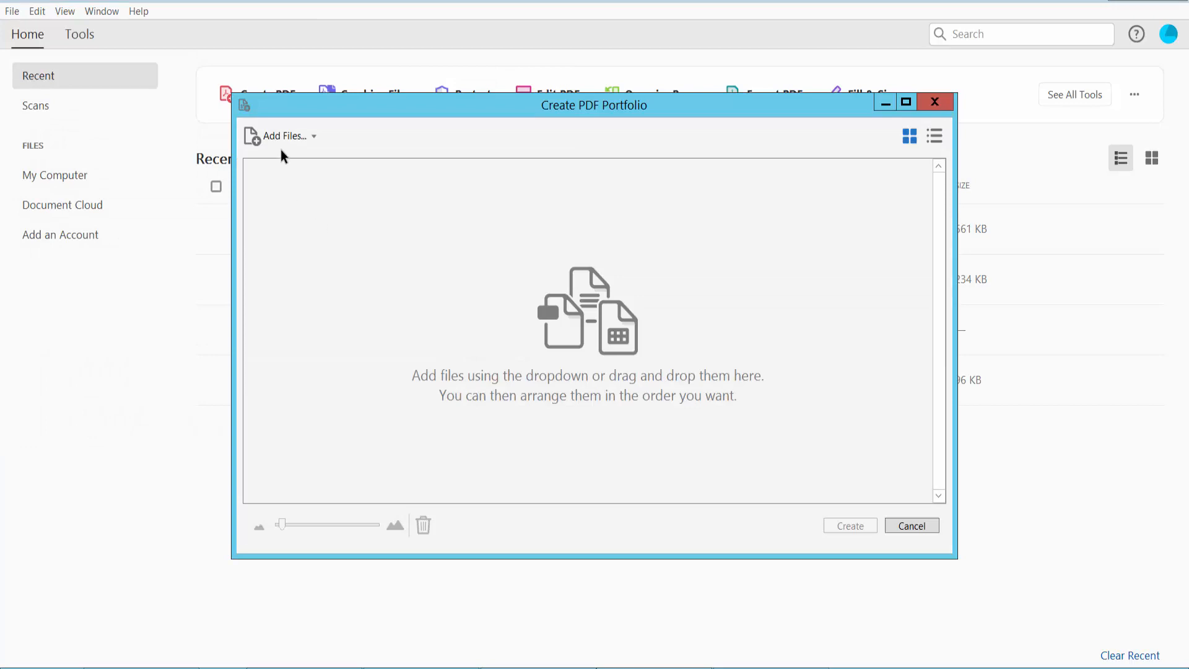
click(281, 136)
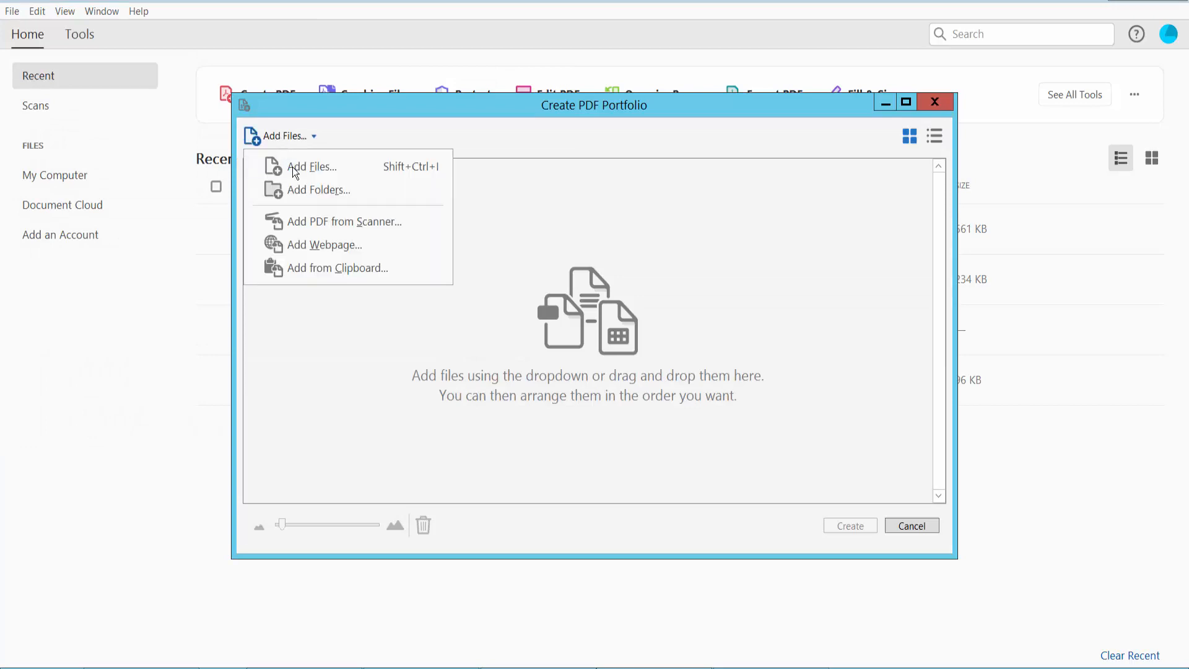
click(311, 166)
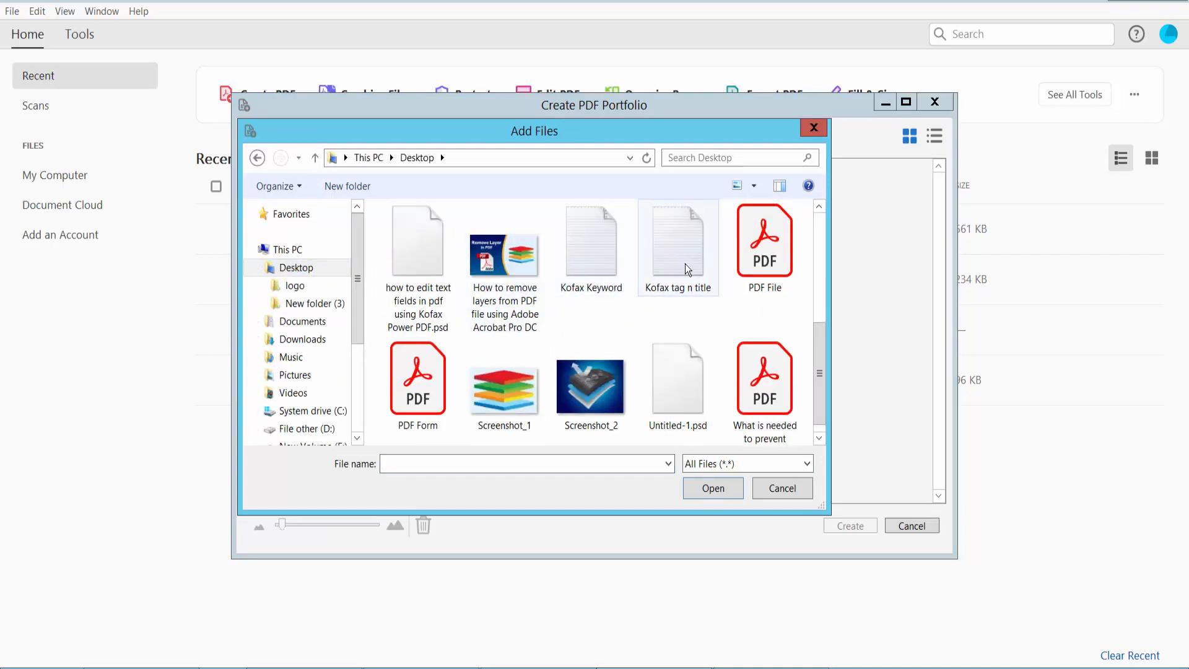
click(677, 356)
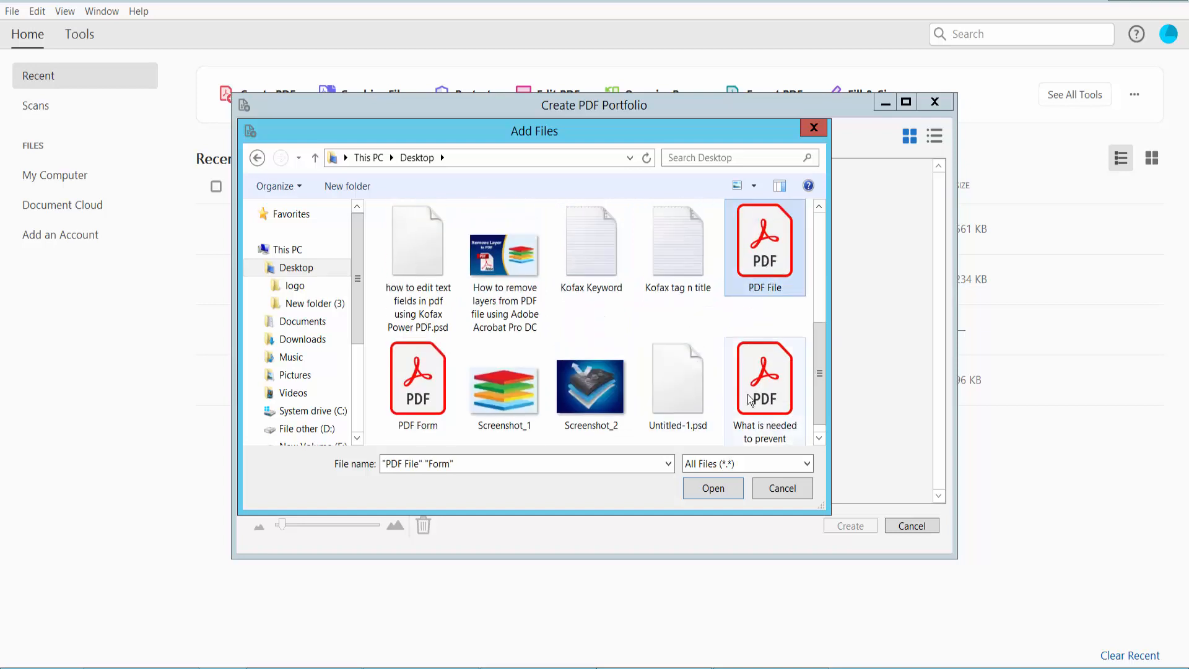
click(764, 377)
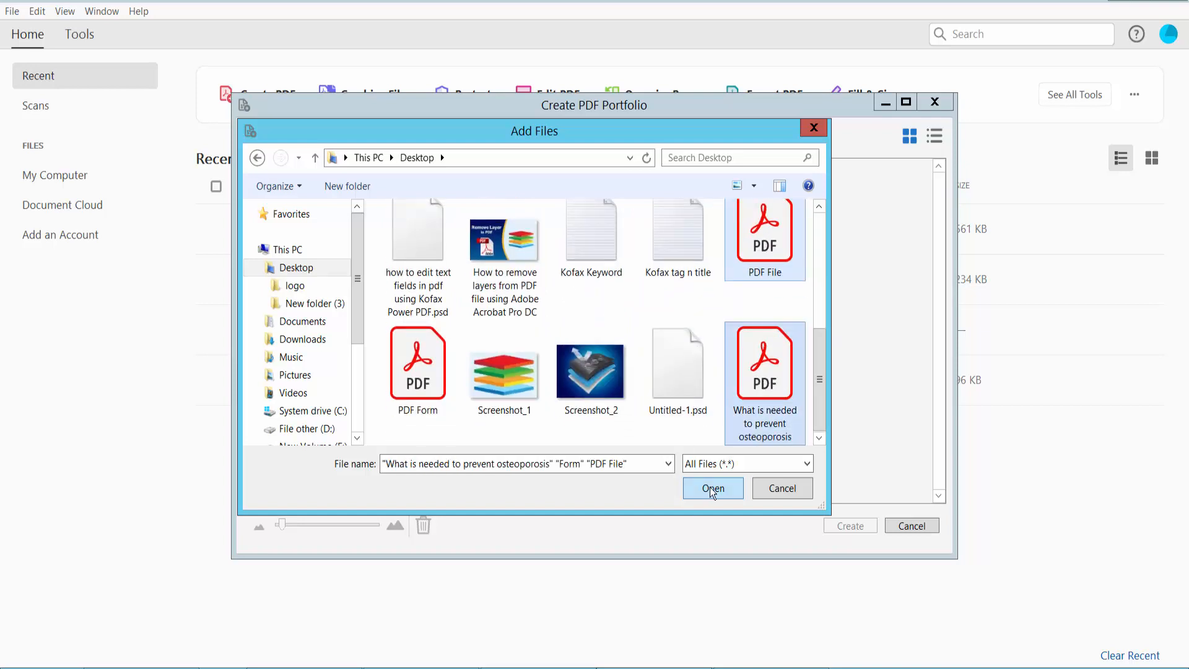
click(711, 487)
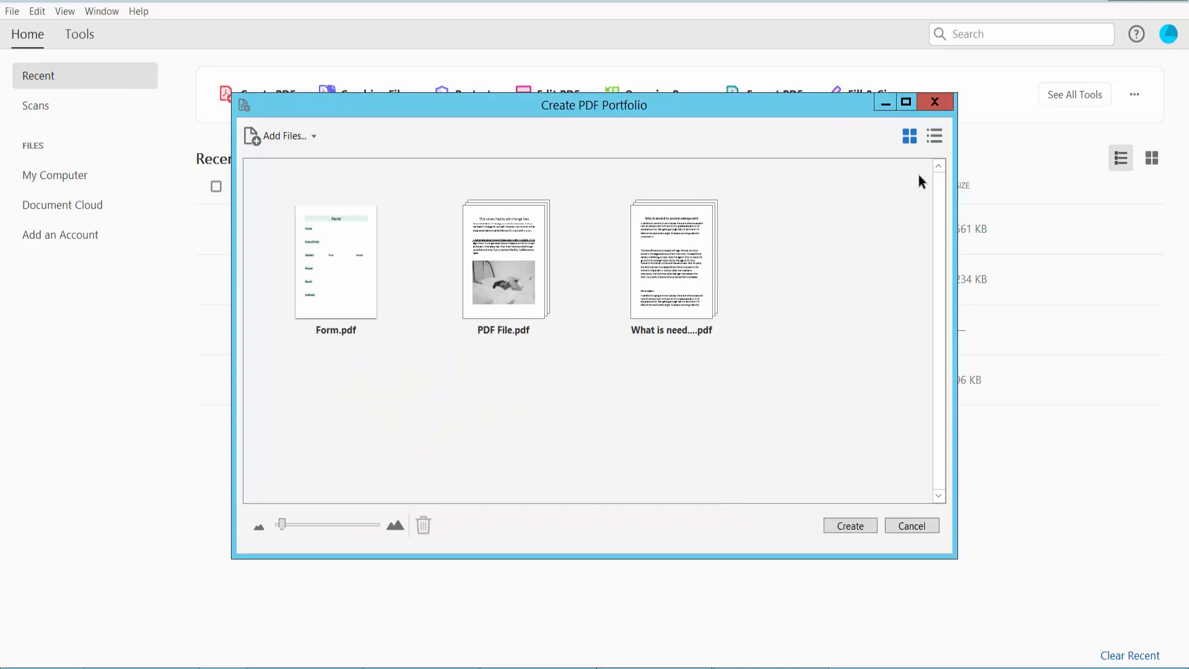
In detail view, move PDF File.pdf to the top and the osteoporosis PDF above Form
click(934, 136)
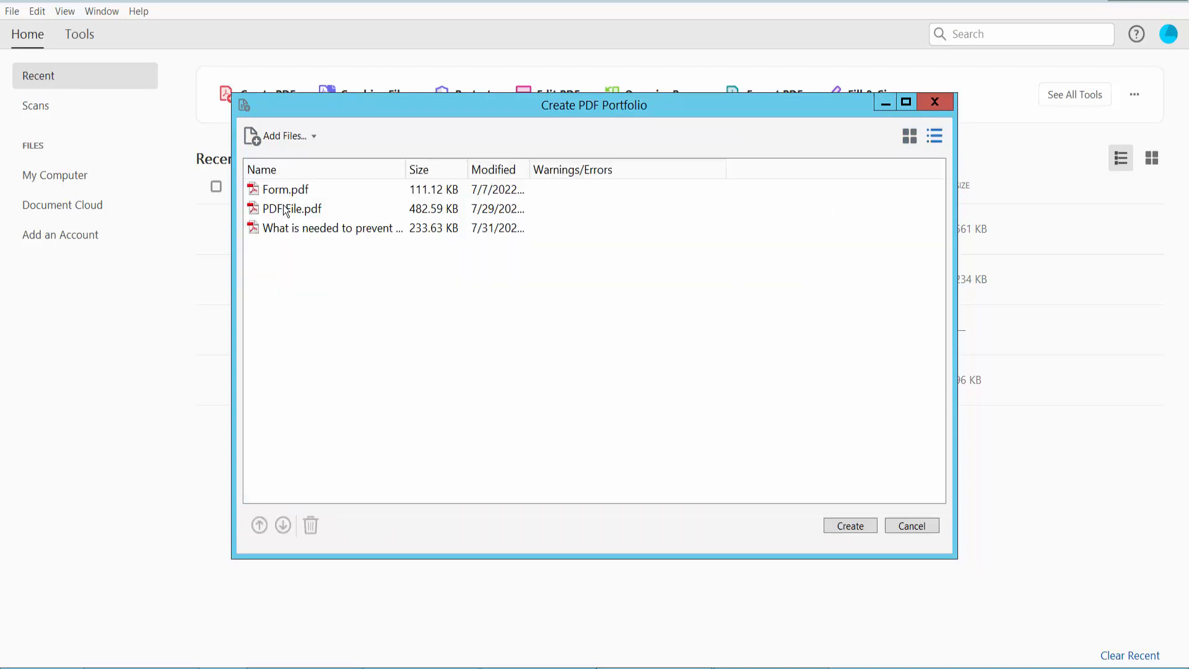
click(292, 208)
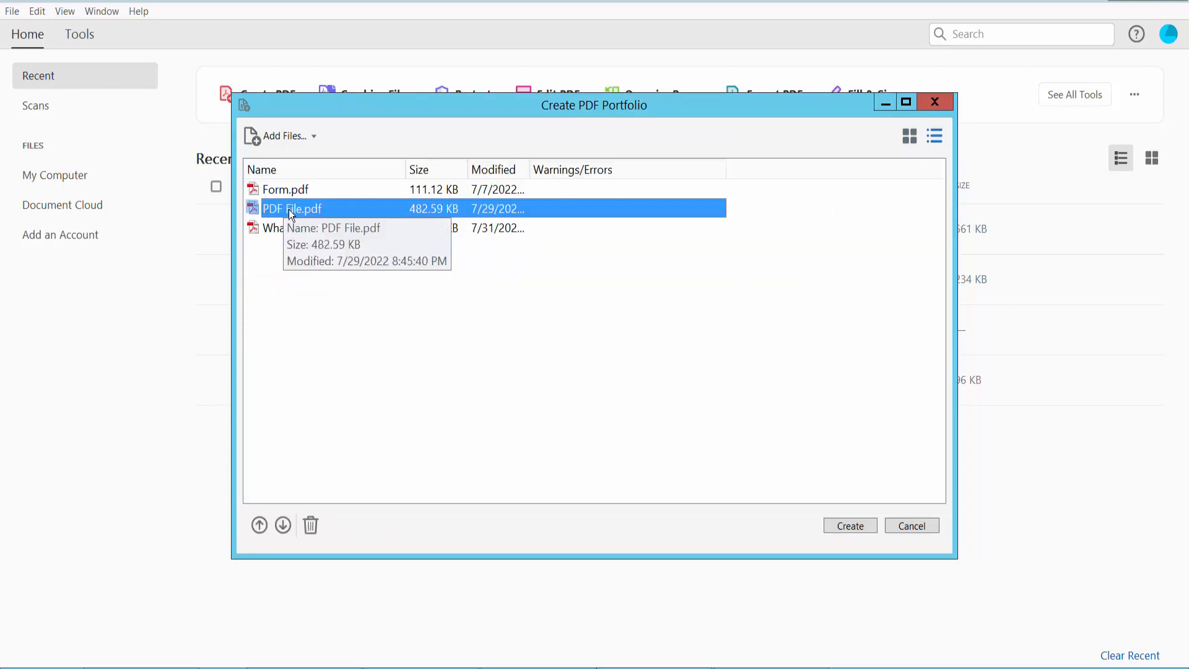
click(259, 524)
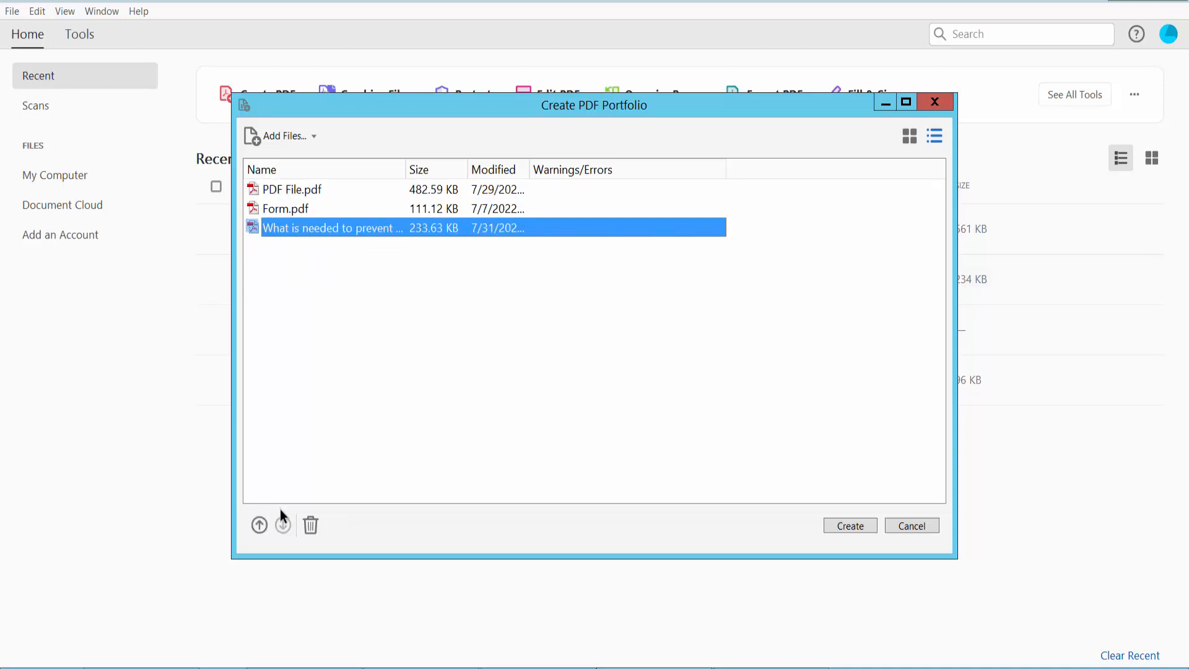
click(259, 526)
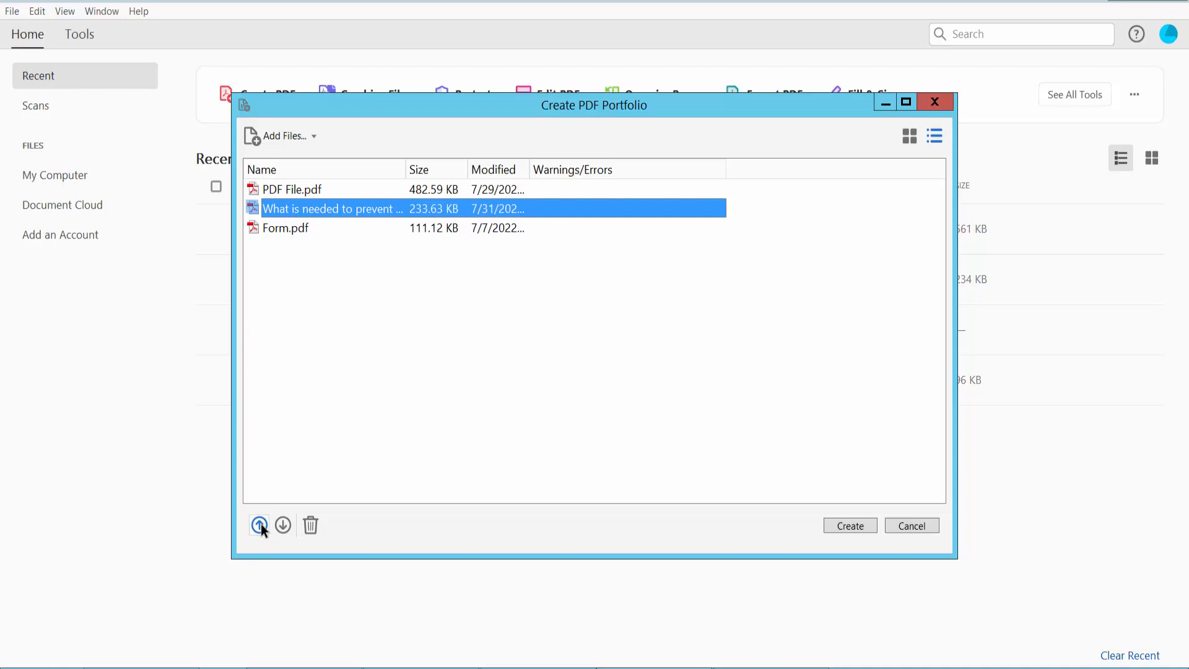
mouse_move(284, 328)
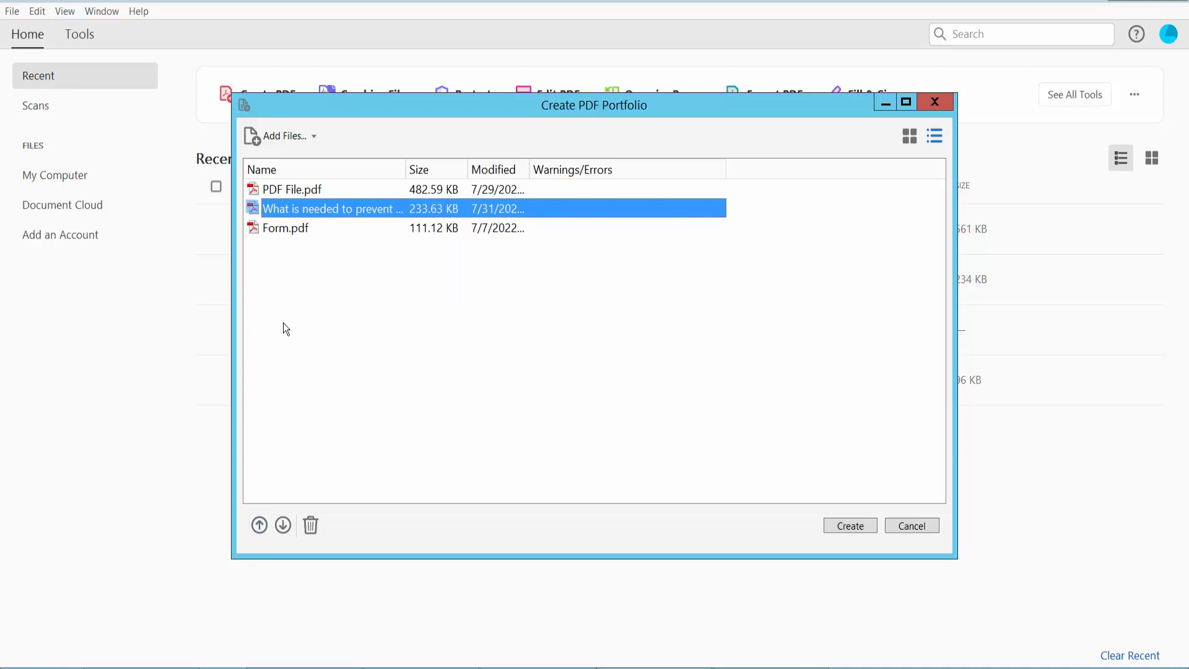
Move Form up and back to the end, then create the portfolio
click(284, 228)
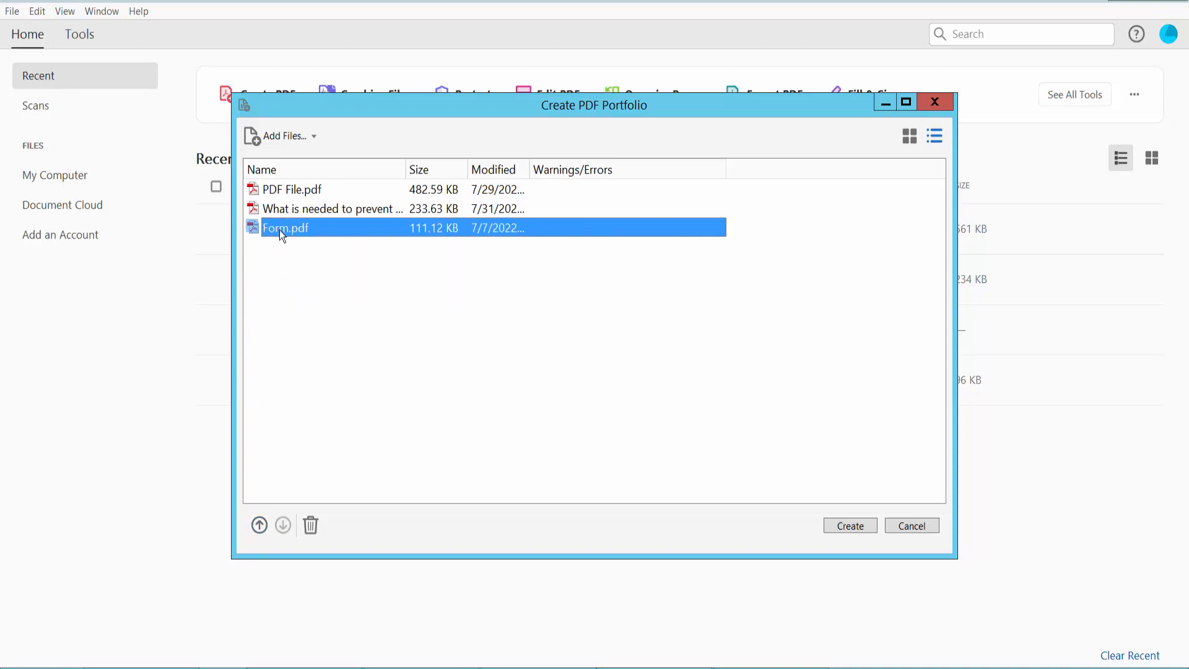
click(259, 526)
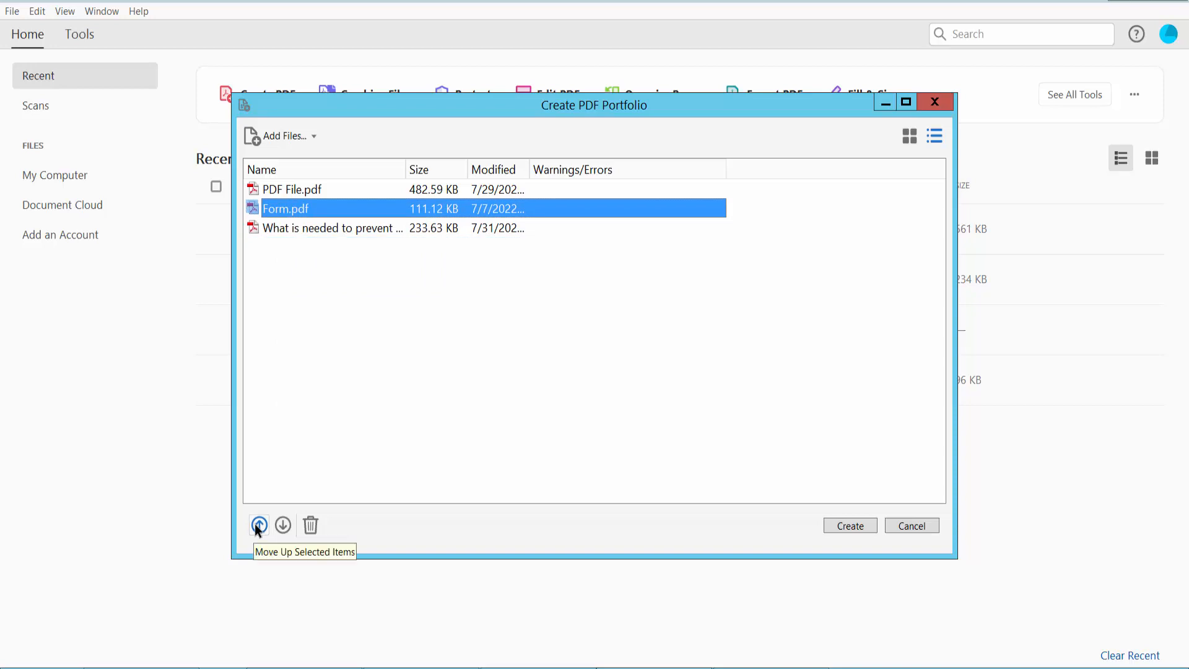
click(283, 526)
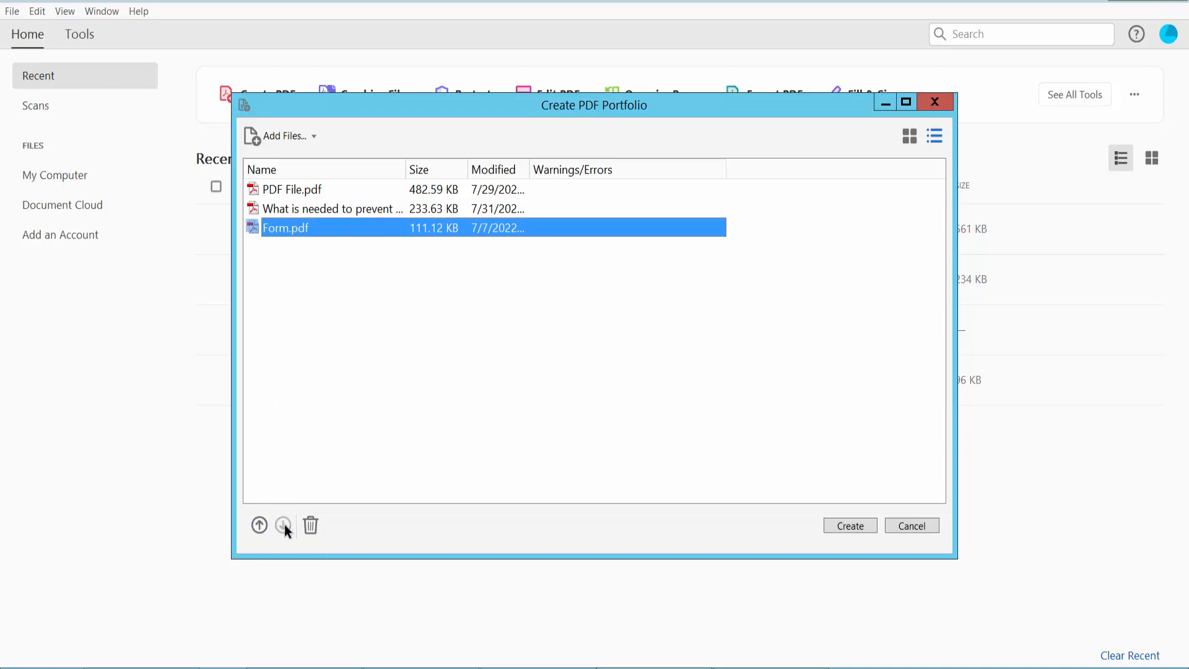
mouse_move(764, 526)
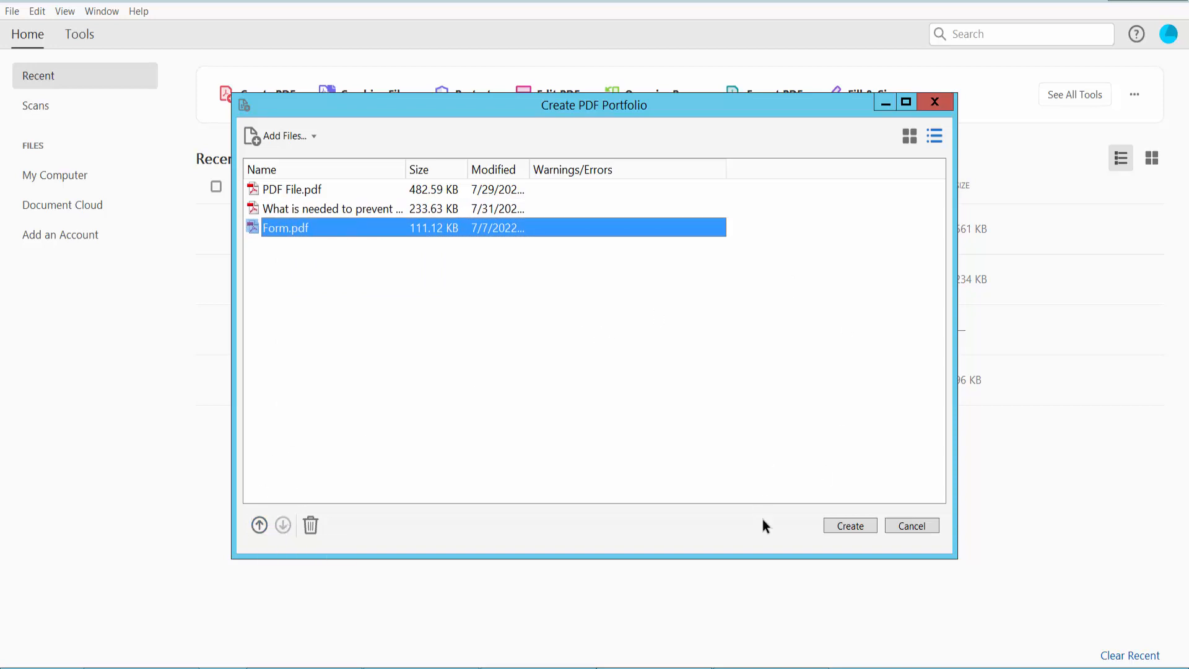
click(849, 526)
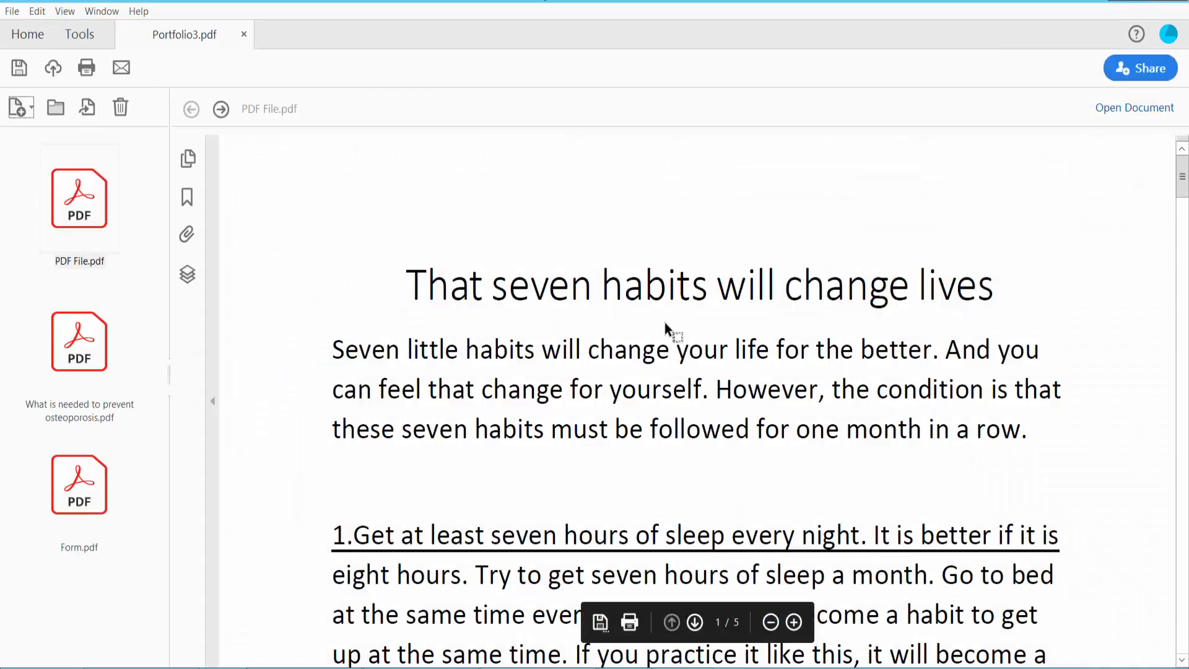
Preview PDF File.pdf's 'seven habits' first page in the new portfolio
scroll(down, 3)
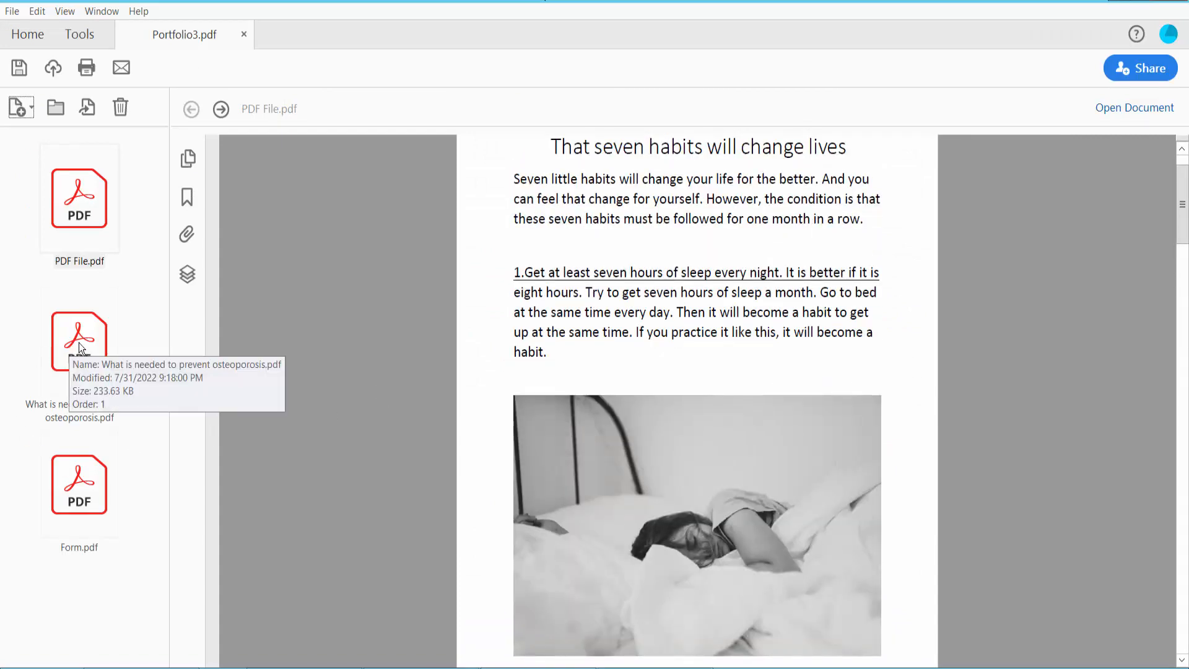
click(79, 341)
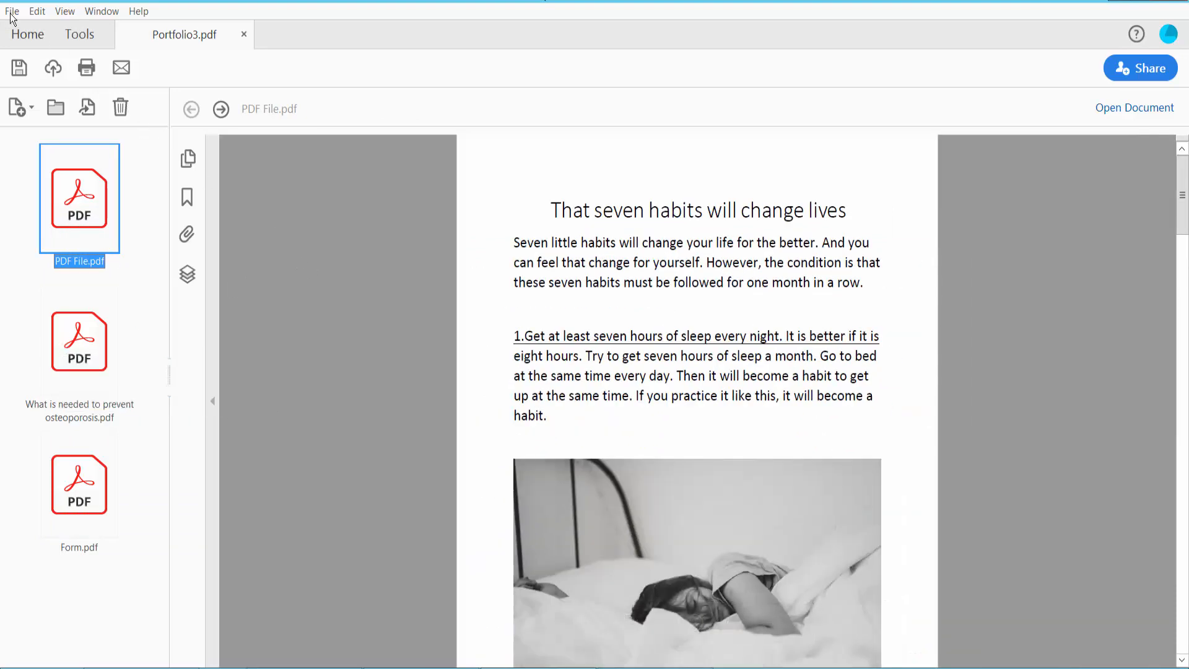
Save the portfolio to the Desktop as Portfolio3
click(11, 10)
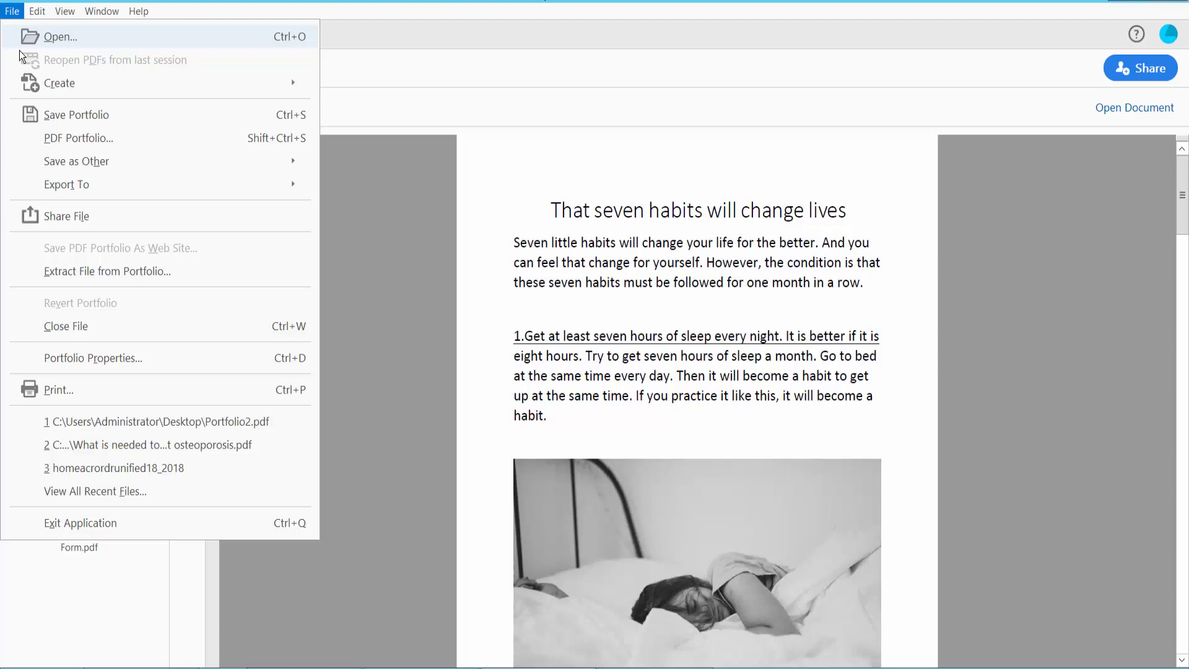
mouse_move(85, 124)
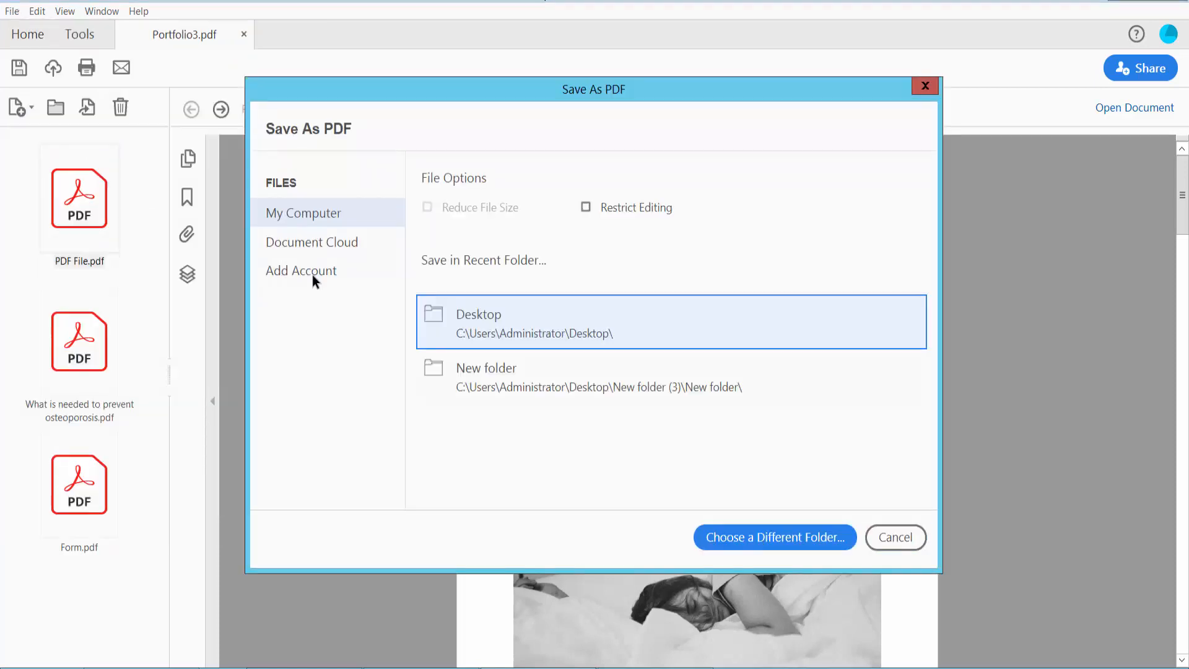
click(774, 537)
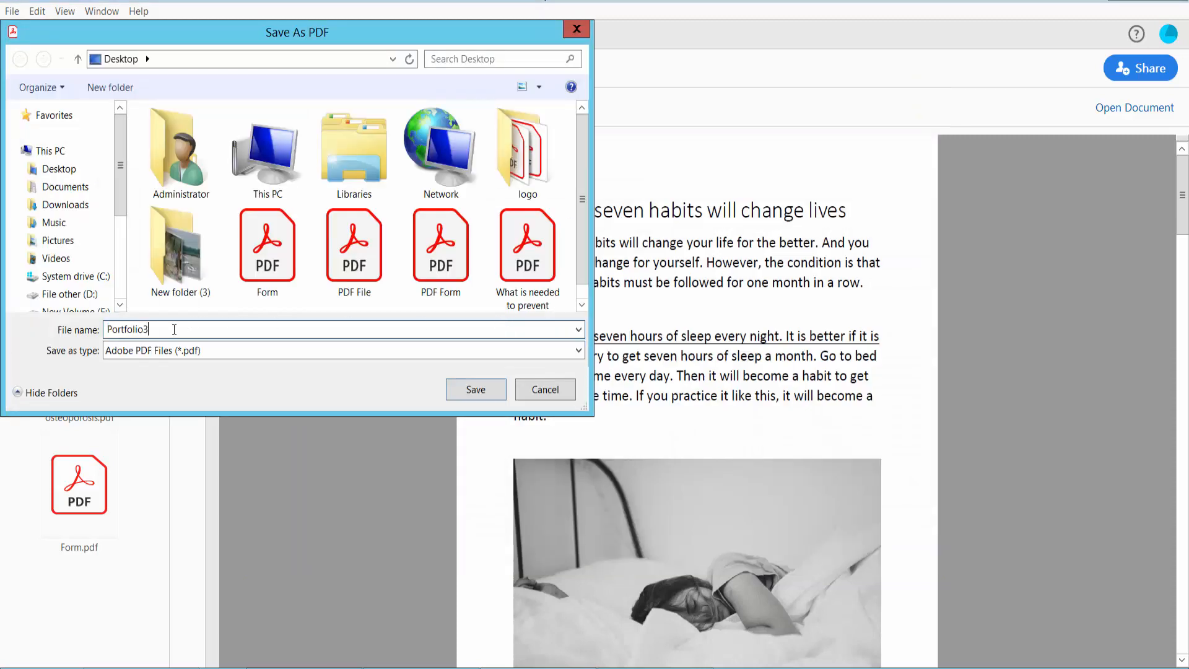
click(58, 169)
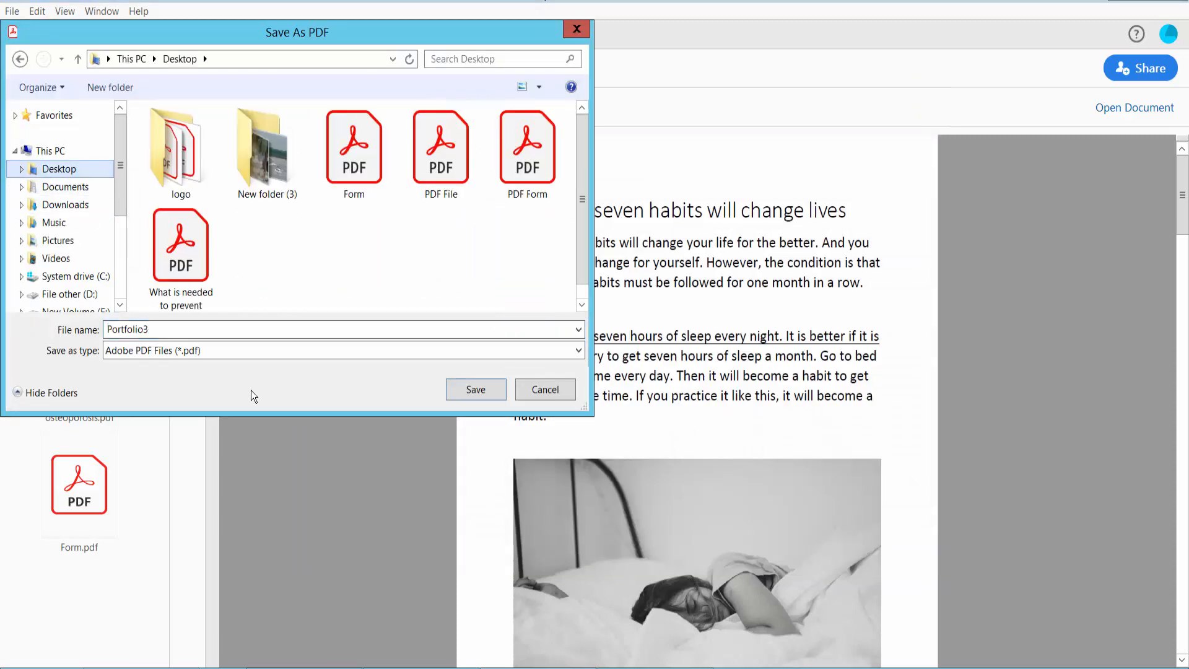
click(476, 389)
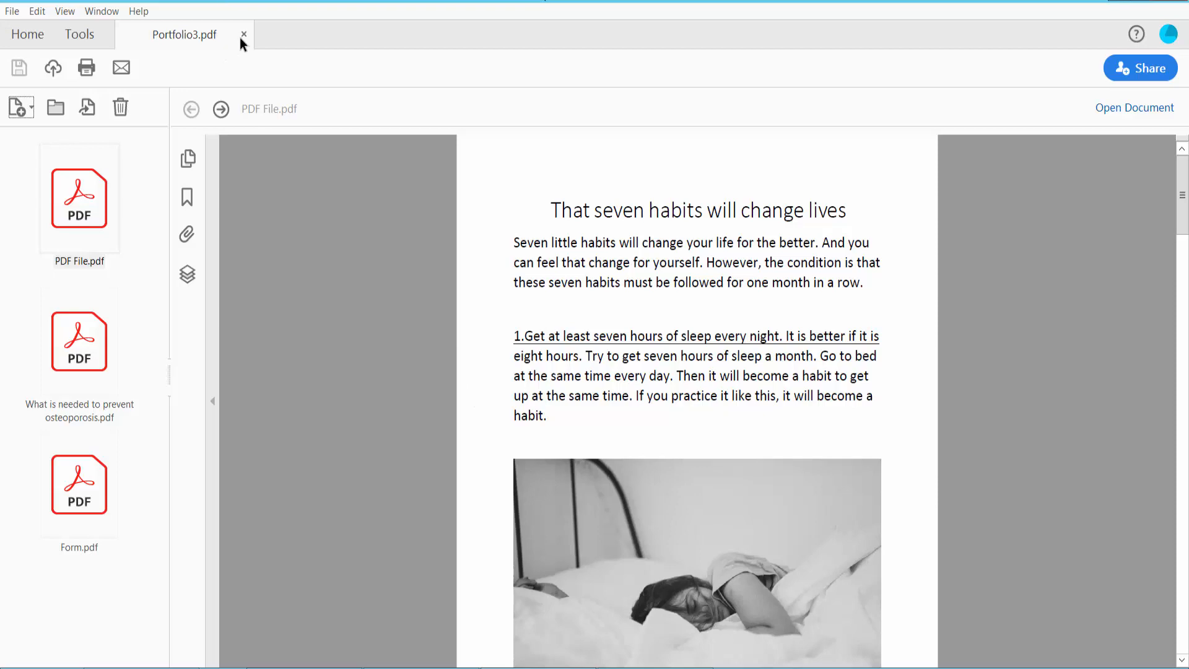
Close and reopen Portfolio3 from Recent, previewing the osteoporosis PDF and PDF File.pdf fit to page
click(243, 35)
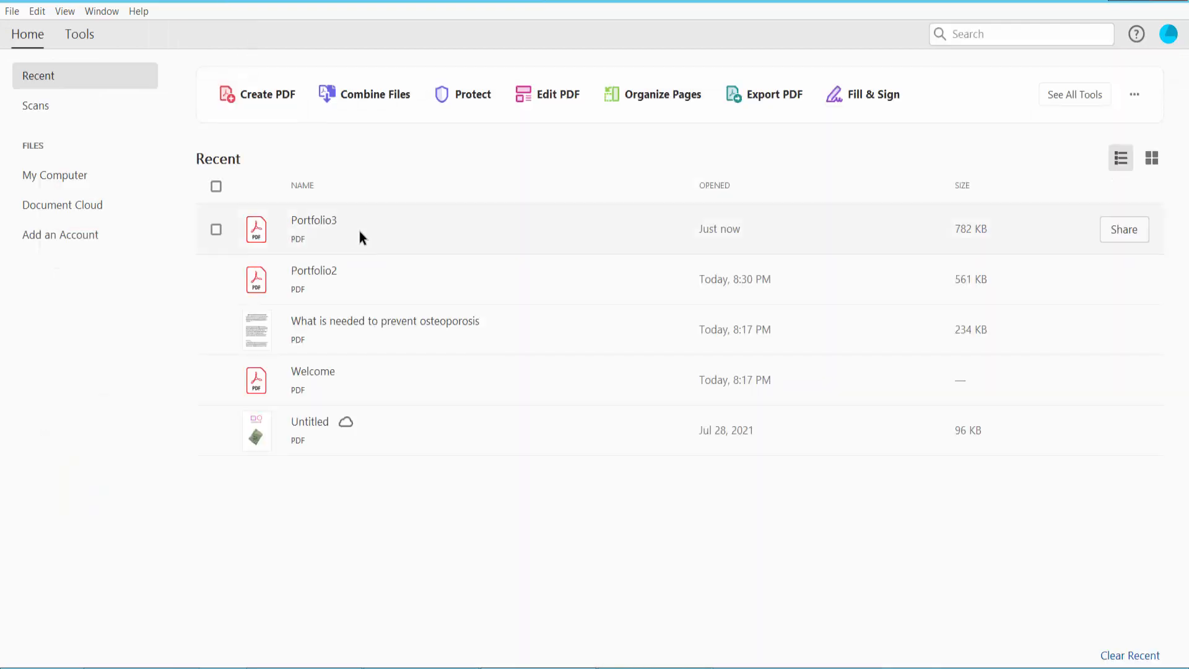
double_click(313, 229)
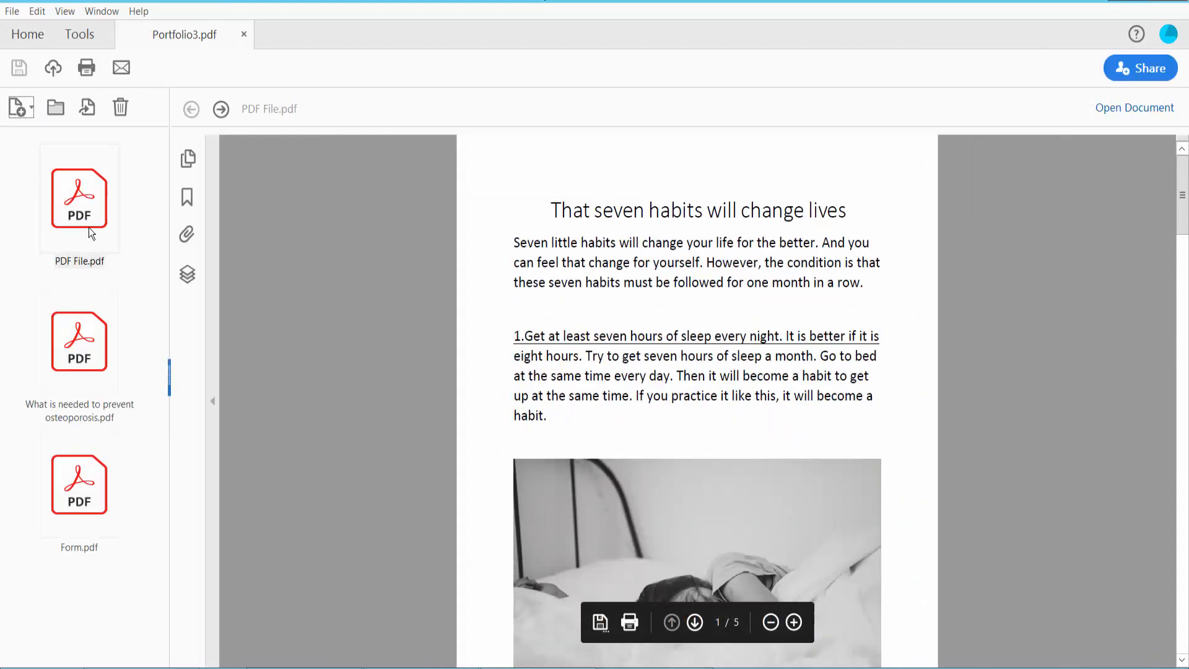
click(78, 341)
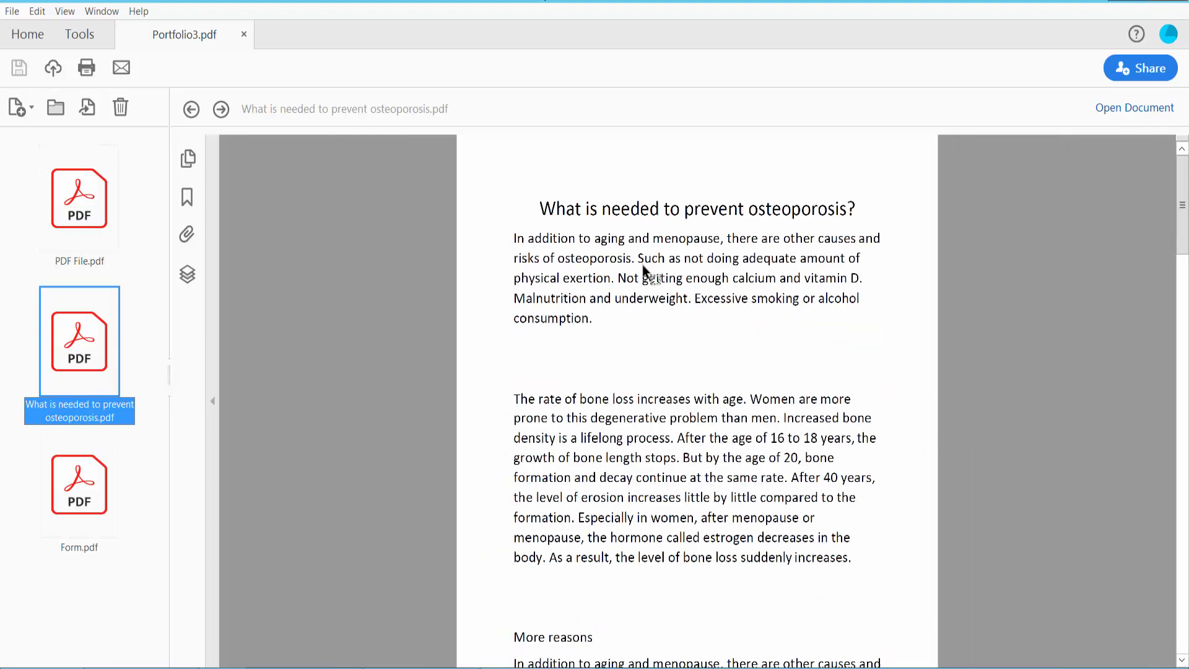
click(79, 484)
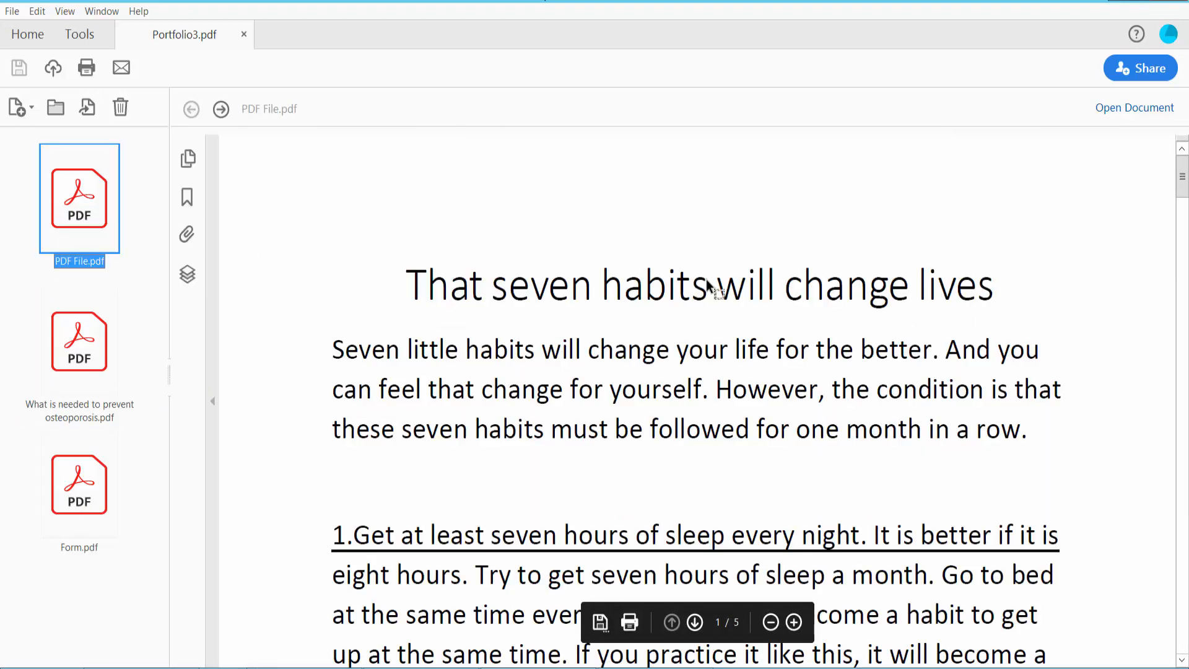
click(771, 622)
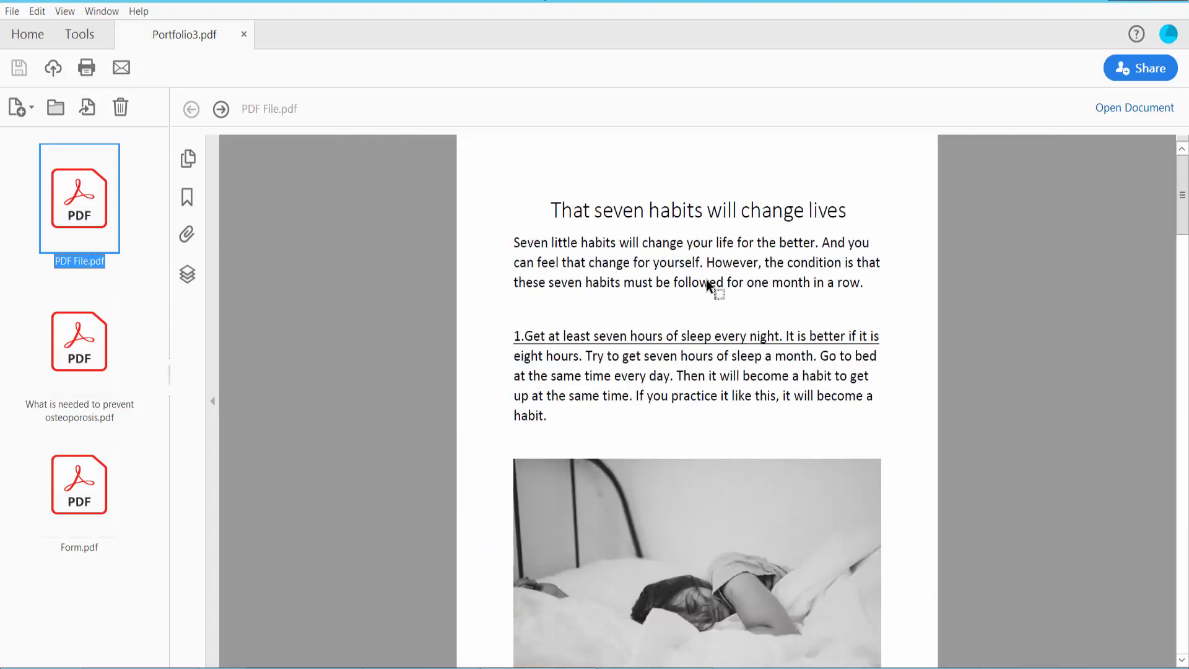